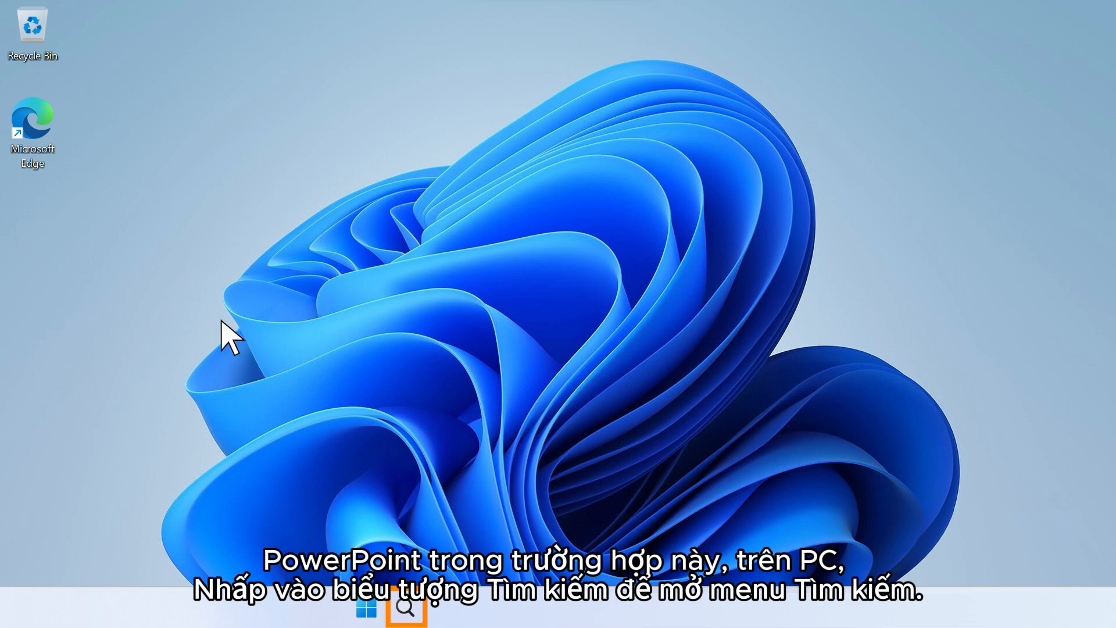
Step: Search for 'Po' and open the PowerPoint result's file location
{"action": "left_click", "coordinate": [405, 609]}
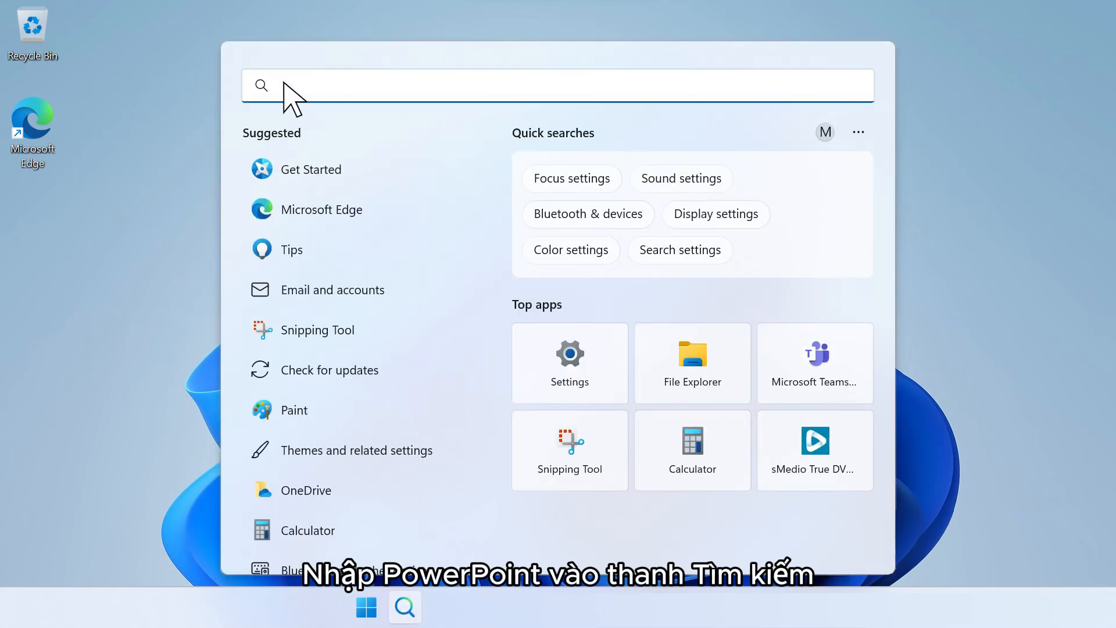
{"action": "type", "text": "PowerPoint"}
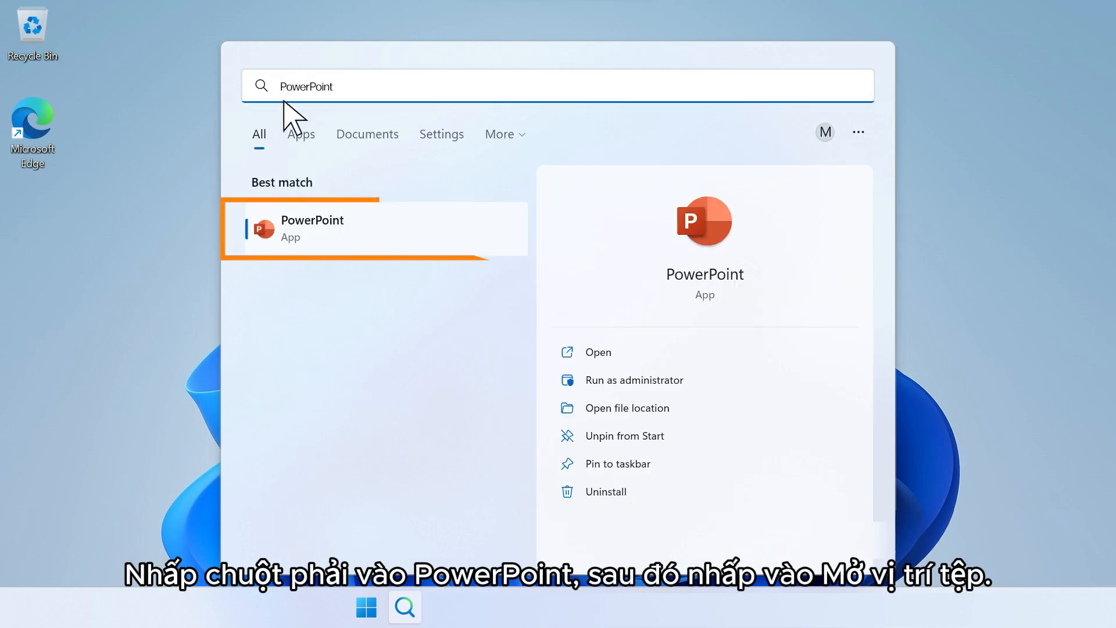
{"action": "right_click", "coordinate": [292, 229]}
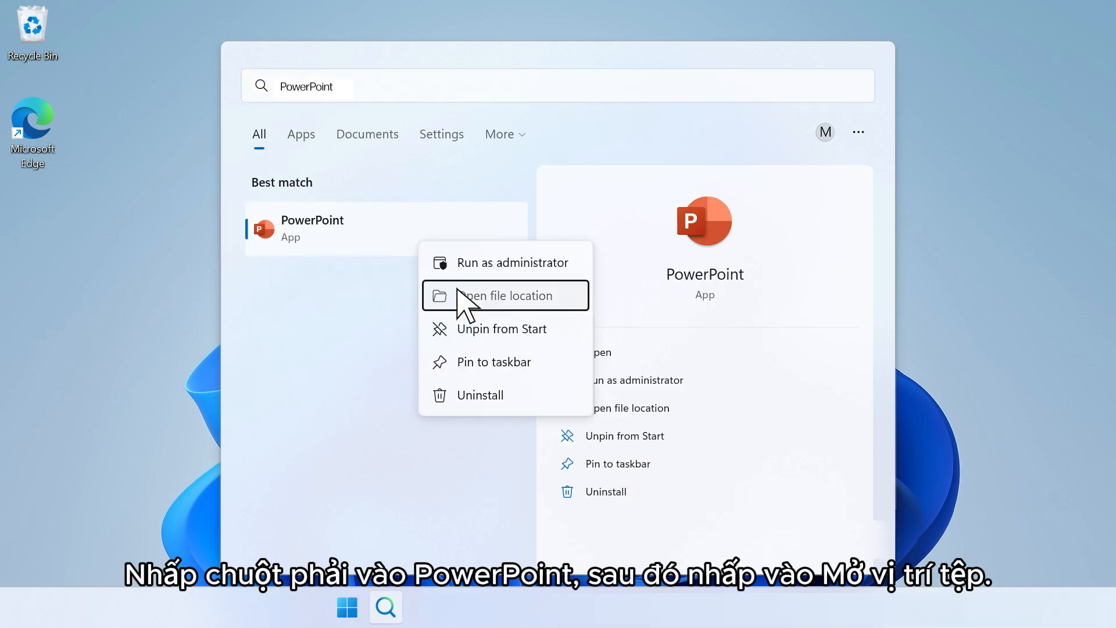
{"action": "left_click", "coordinate": [504, 295]}
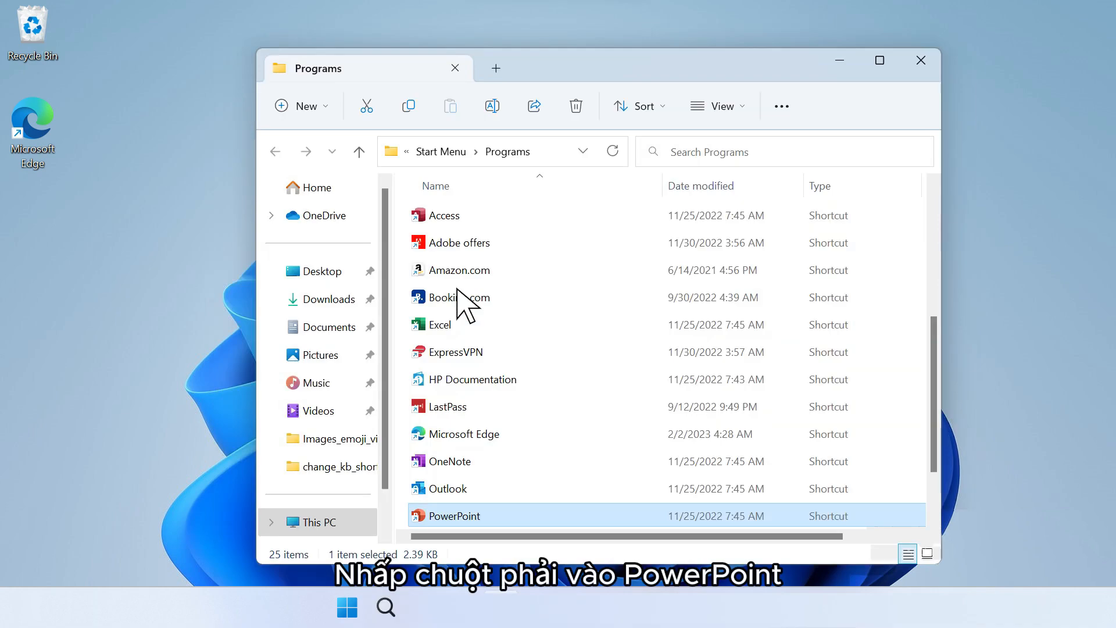
Step: Open the Properties of the PowerPoint shortcut in that folder
{"action": "right_click", "coordinate": [453, 515]}
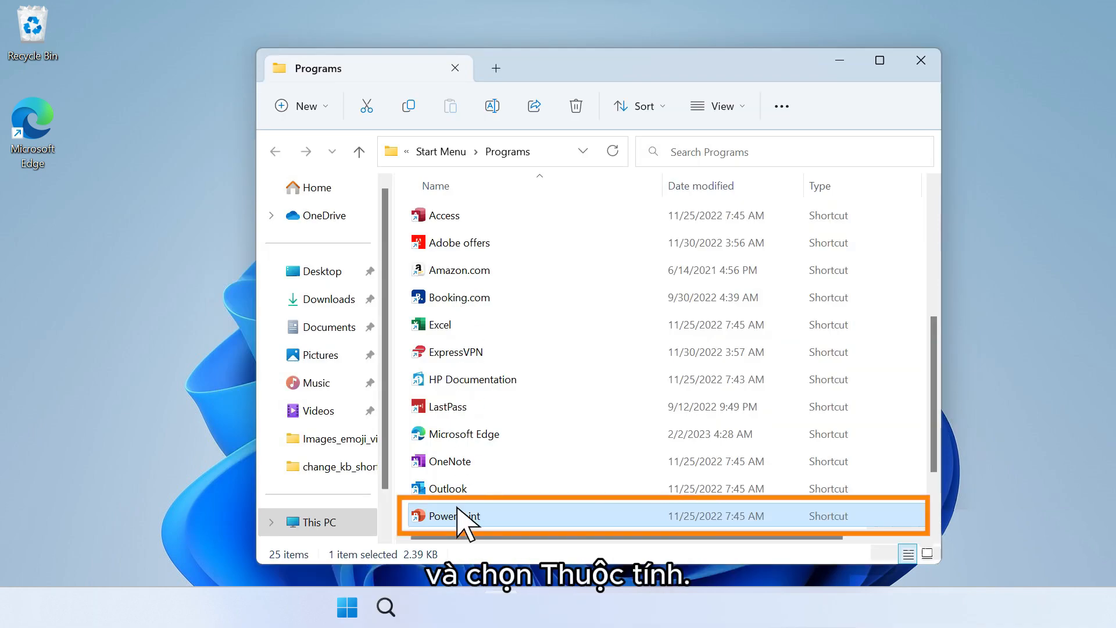
{"action": "right_click", "coordinate": [463, 515]}
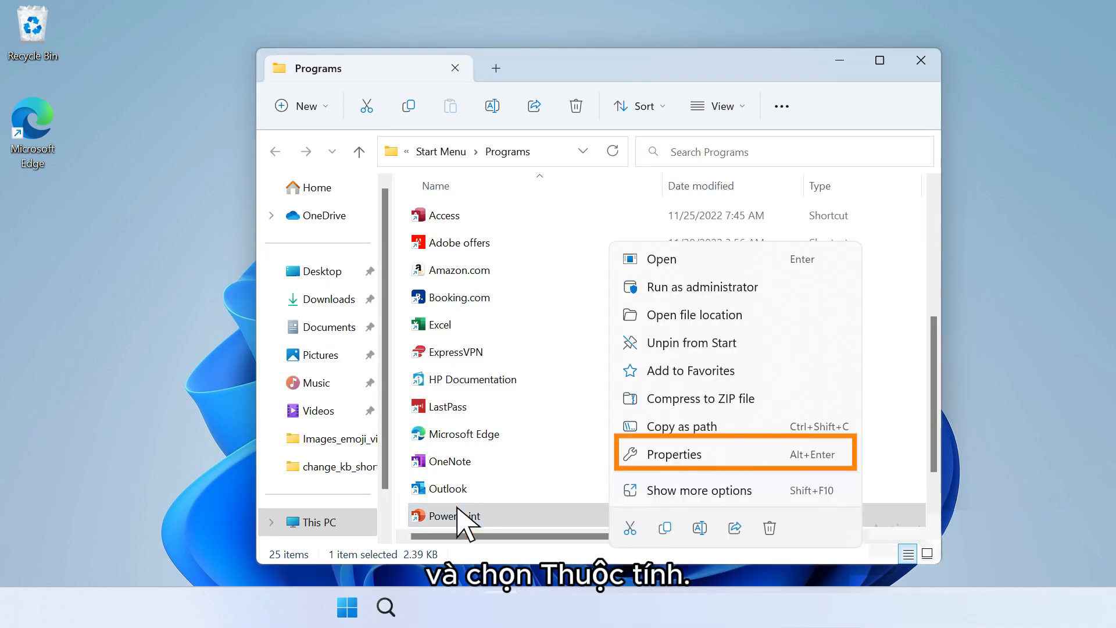
{"action": "left_click", "coordinate": [672, 454]}
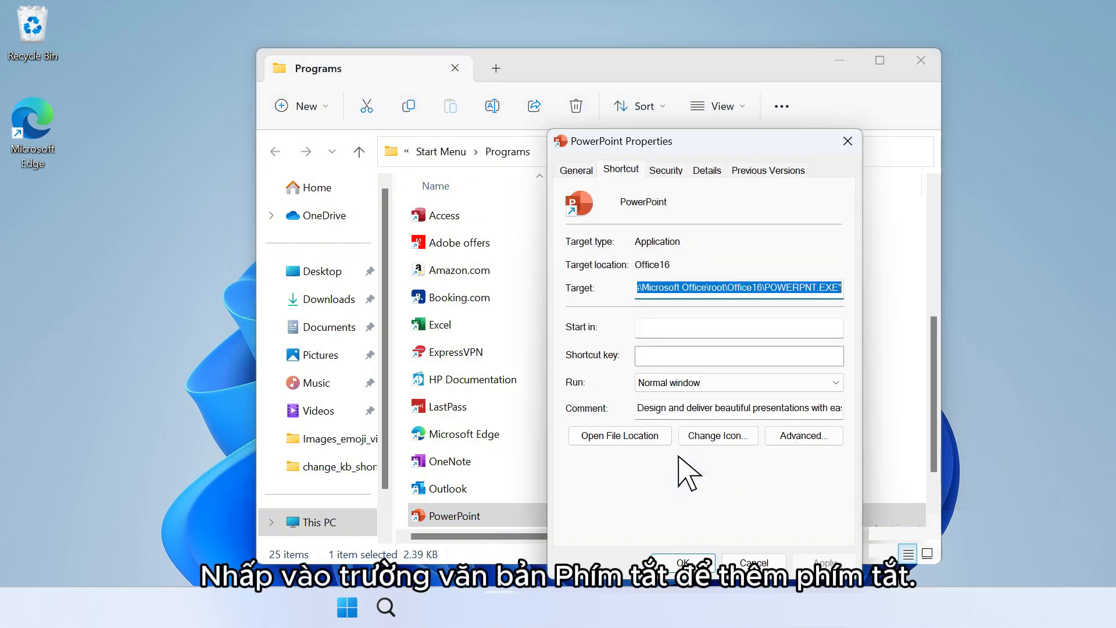
Step: Assign Ctrl+Alt+P as PowerPoint's shortcut key, test-launch PowerPoint with it, then close it
{"action": "left_click", "coordinate": [739, 355]}
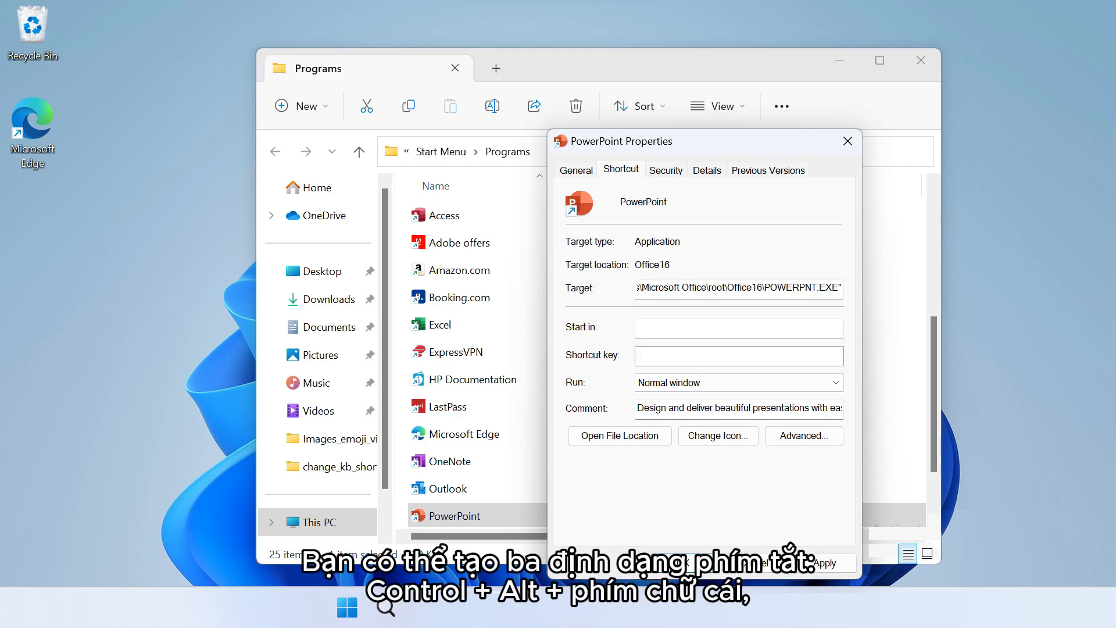
{"action": "left_click", "coordinate": [739, 355]}
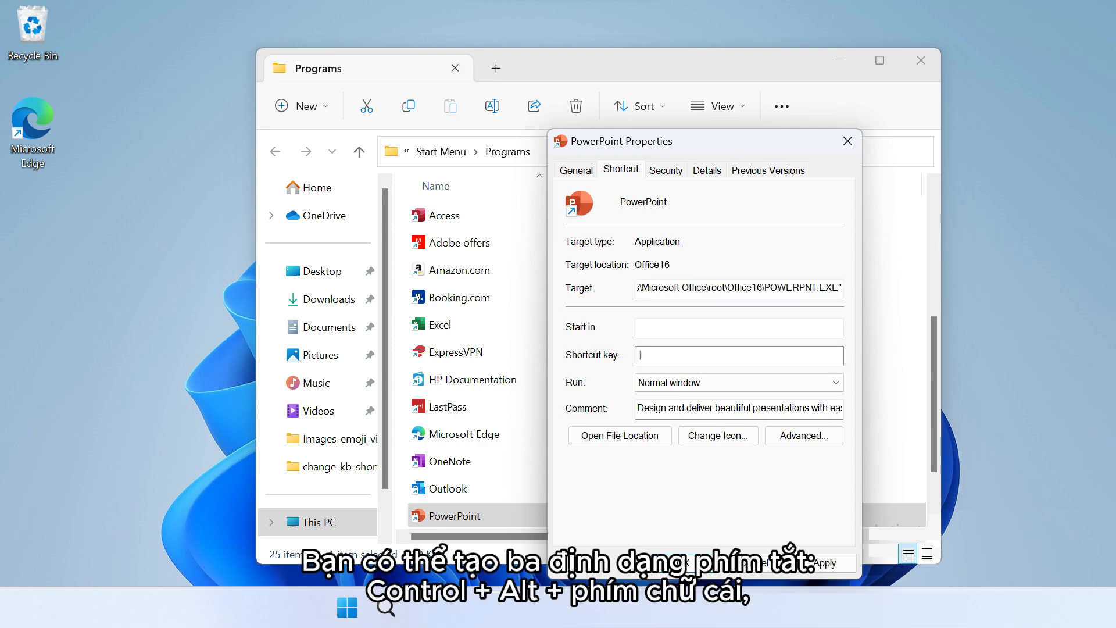
{"action": "type", "text": "Ctrl+Alt"}
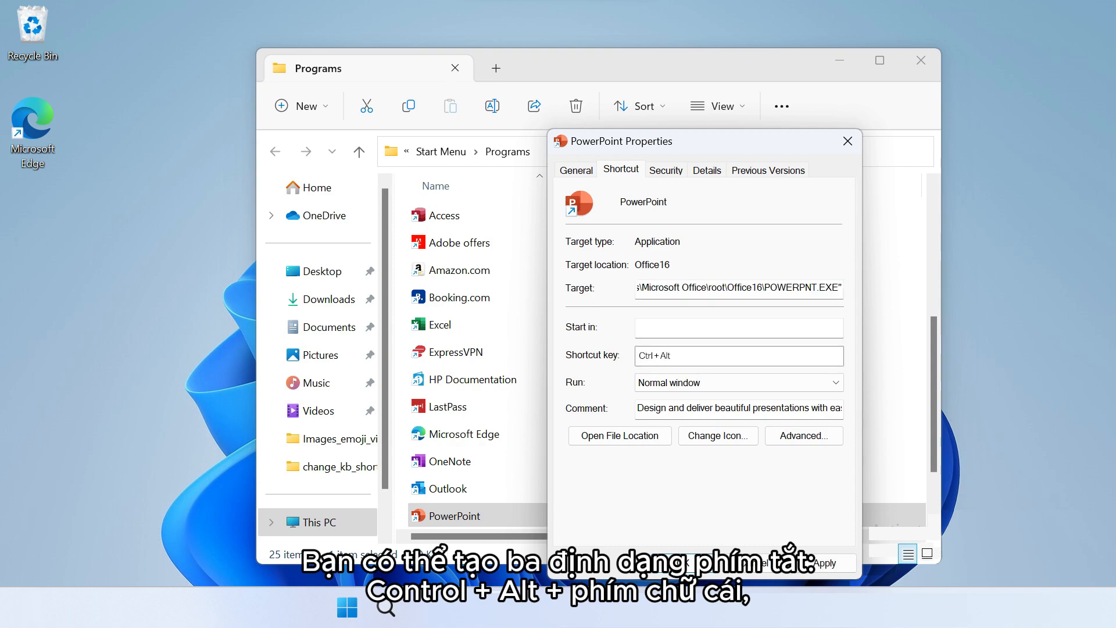
{"action": "type", "text": "P"}
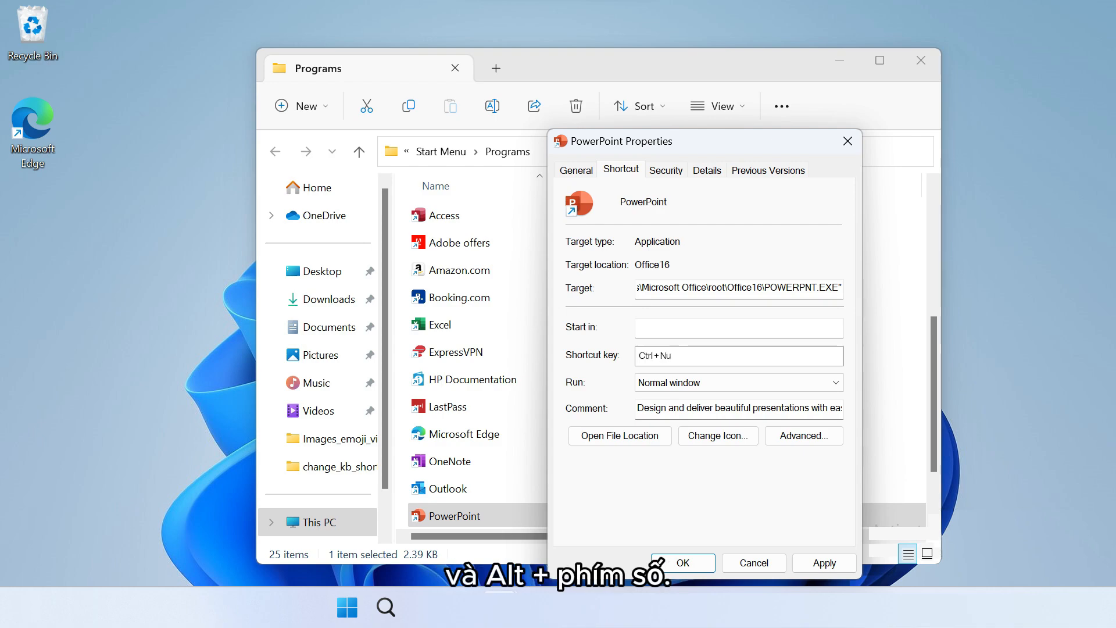
{"action": "type", "text": "Alt"}
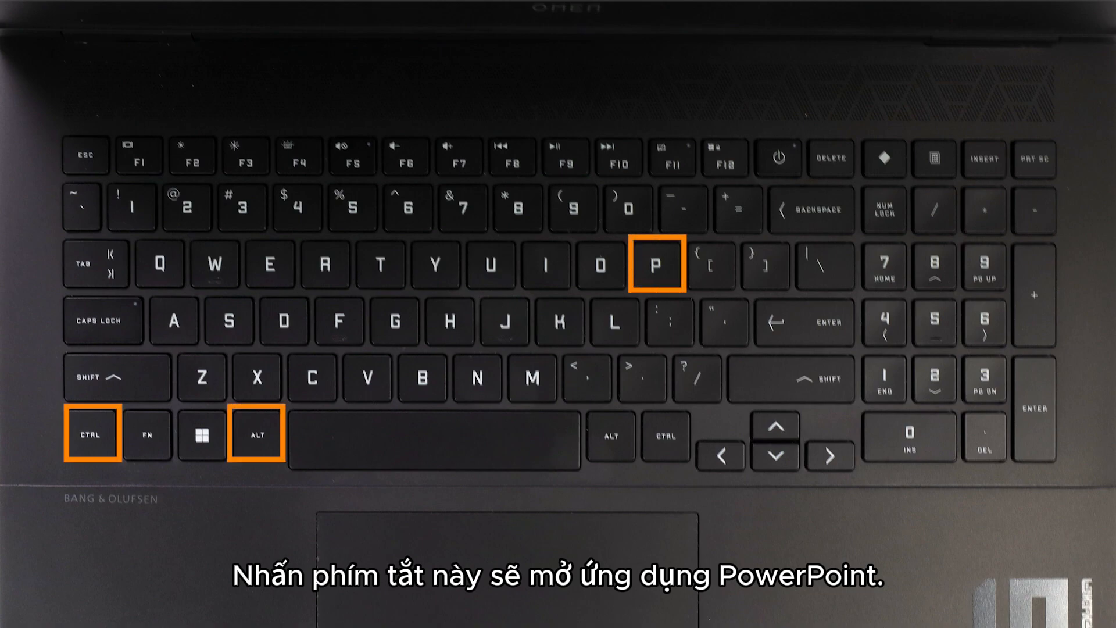
{"action": "key", "text": "ctrl+alt+p"}
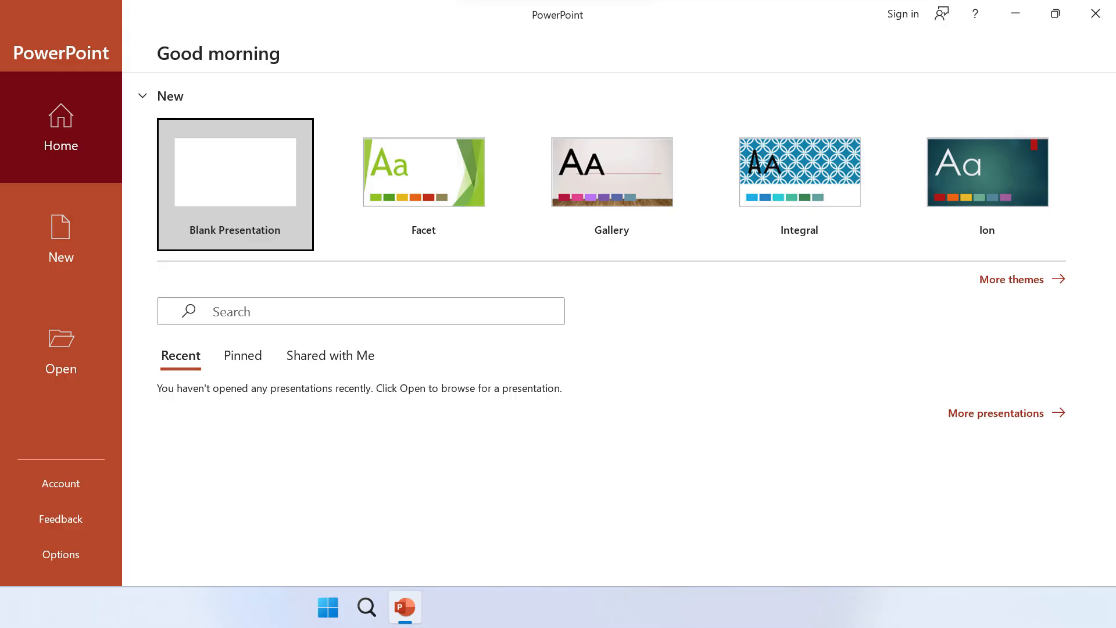
{"action": "left_click", "coordinate": [1095, 13]}
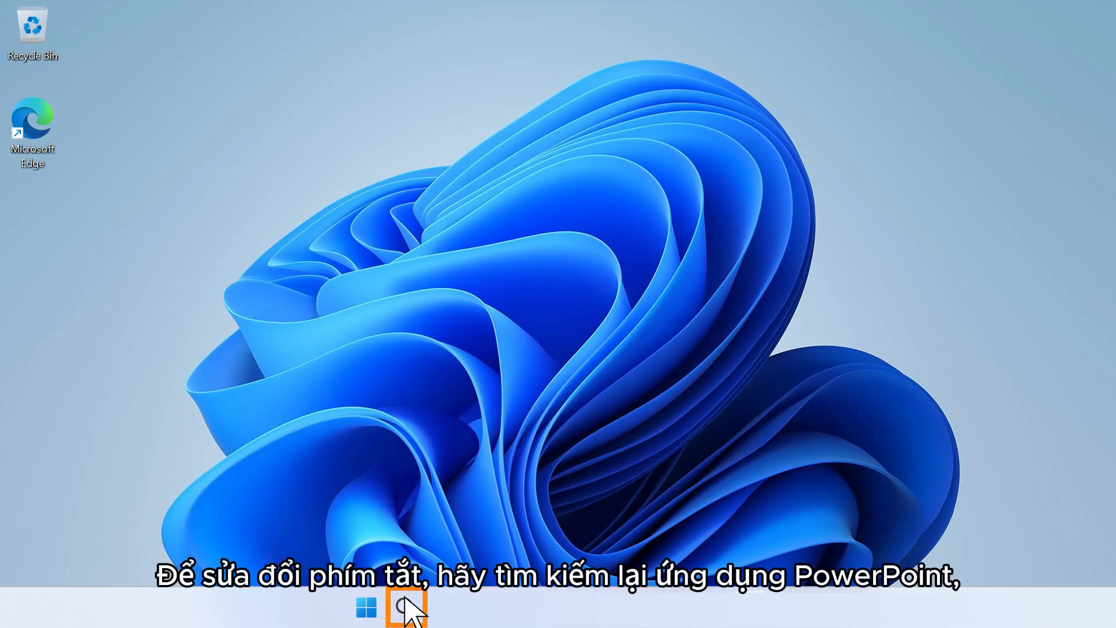
Step: Search 'PowerPo', open the result's file location, and right-click the PowerPoint shortcut
{"action": "left_click", "coordinate": [405, 608]}
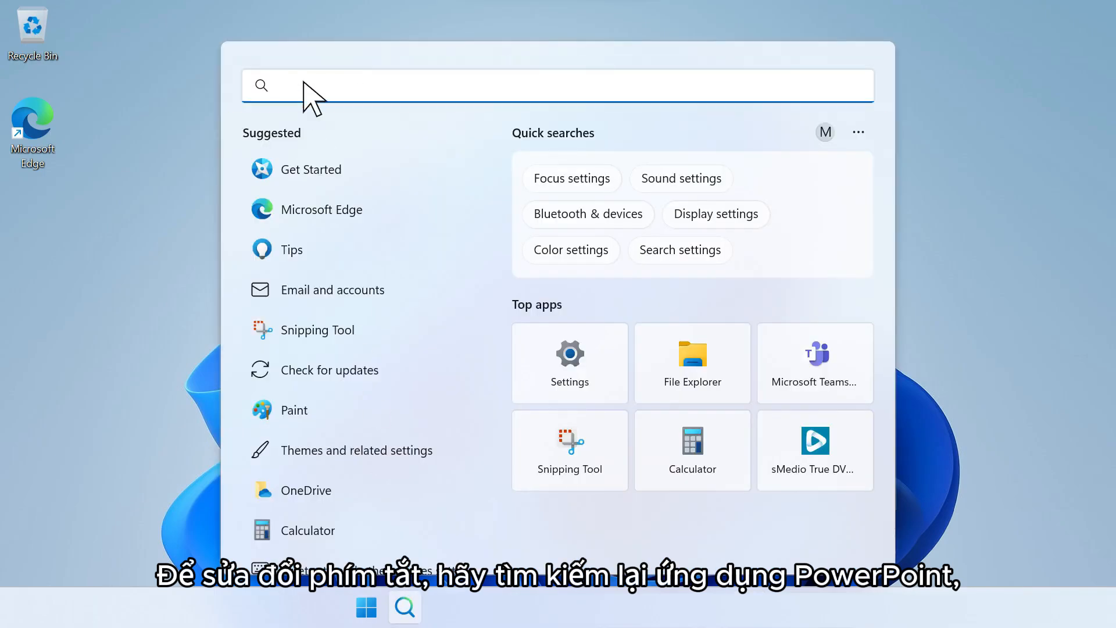
{"action": "type", "text": "PowerPoint"}
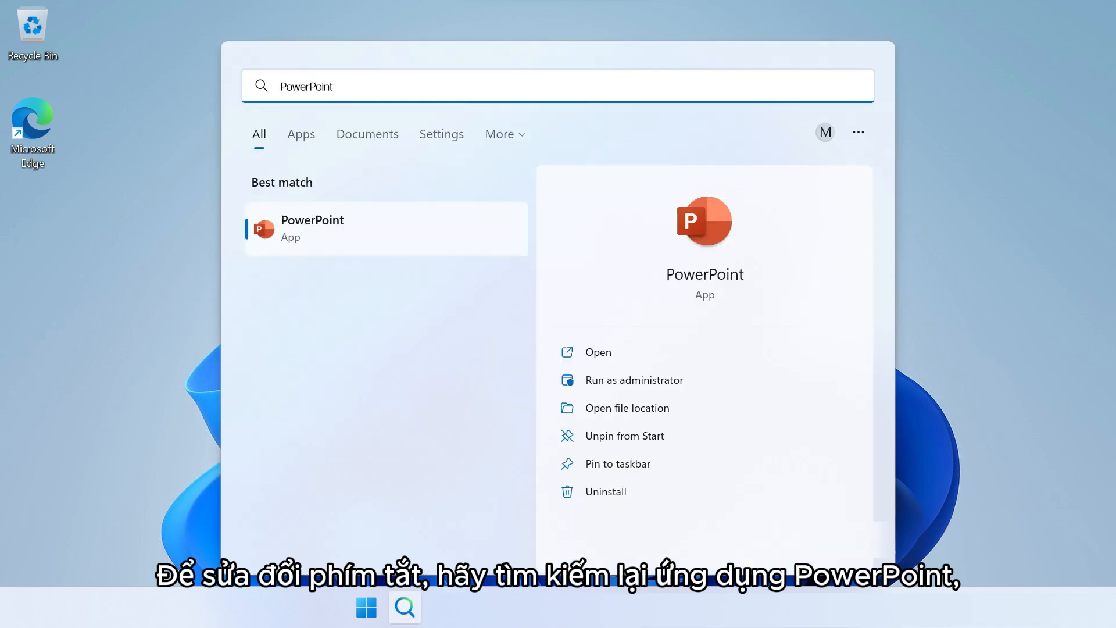
{"action": "mouse_move", "coordinate": [373, 242]}
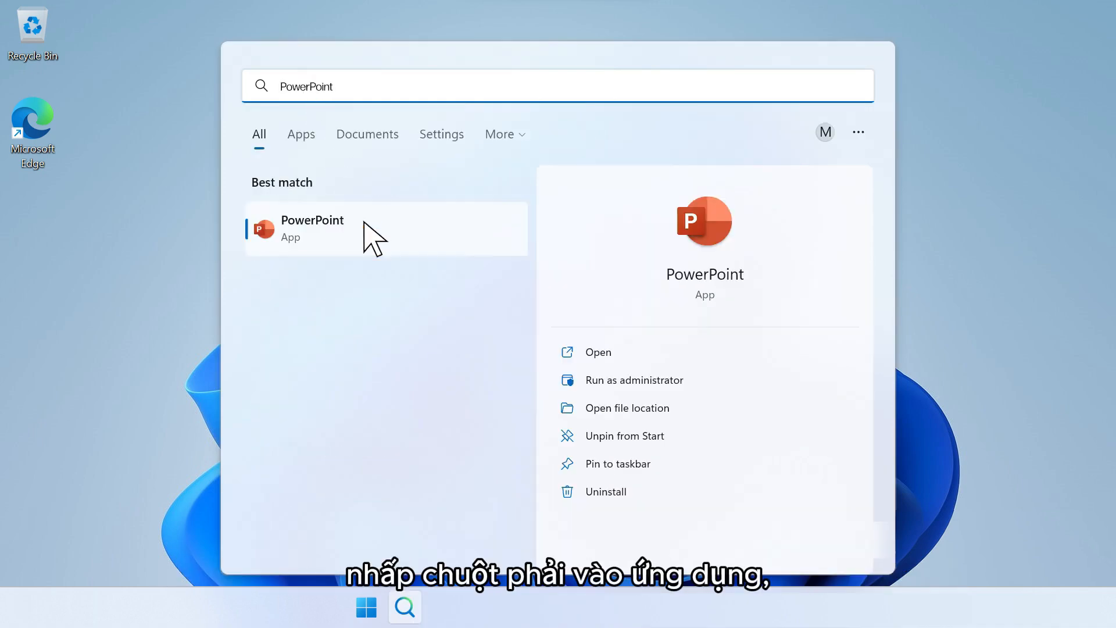
{"action": "right_click", "coordinate": [311, 228]}
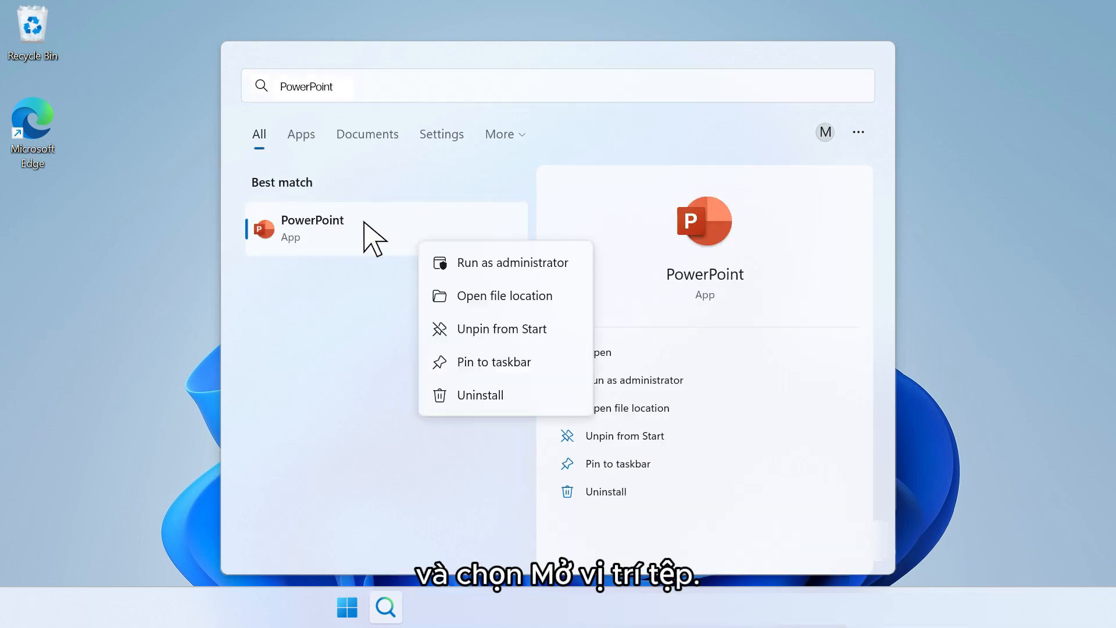
{"action": "mouse_move", "coordinate": [506, 295]}
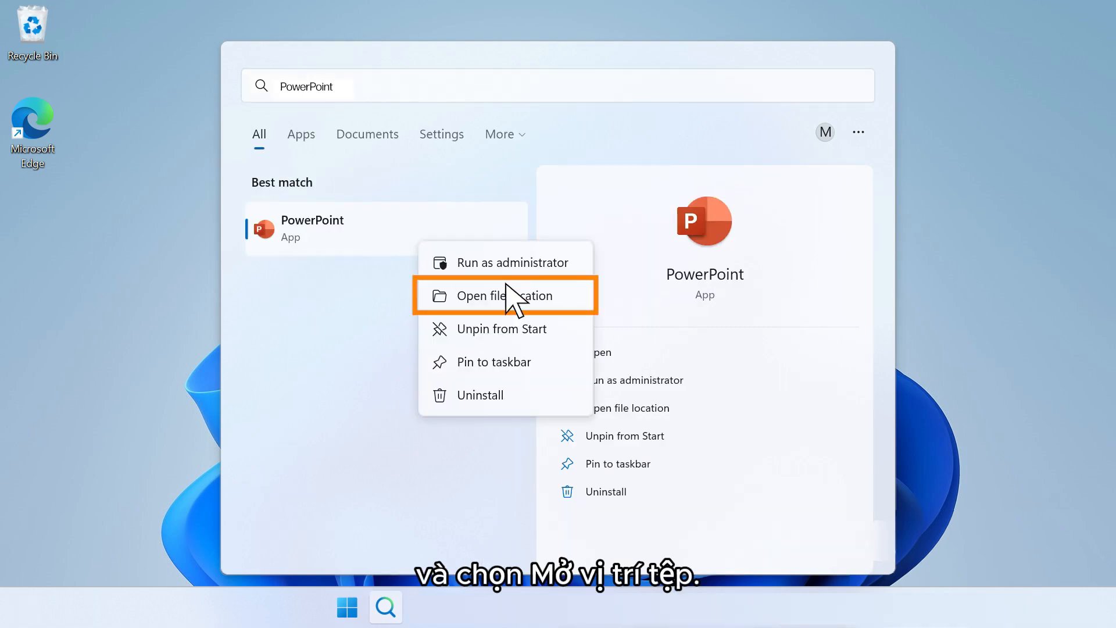
{"action": "left_click", "coordinate": [505, 295]}
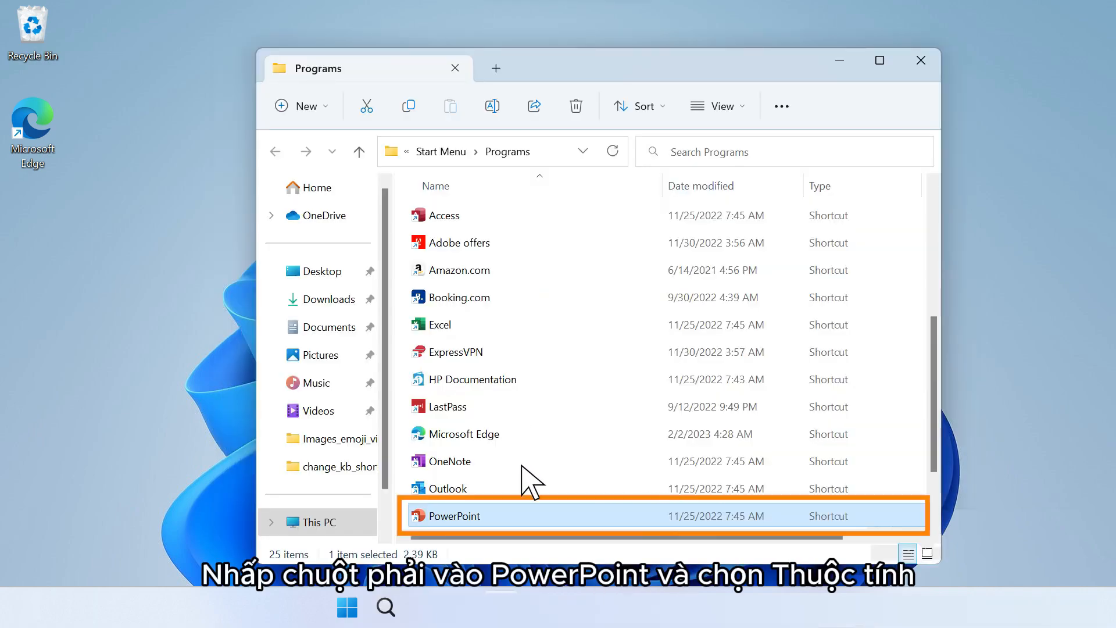
{"action": "right_click", "coordinate": [451, 516]}
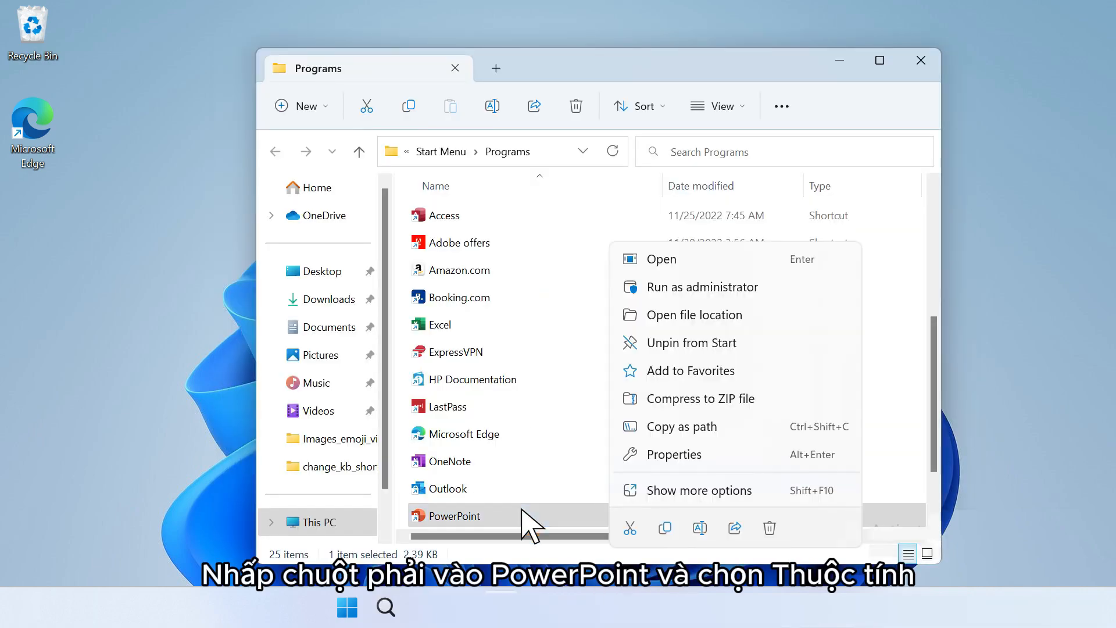